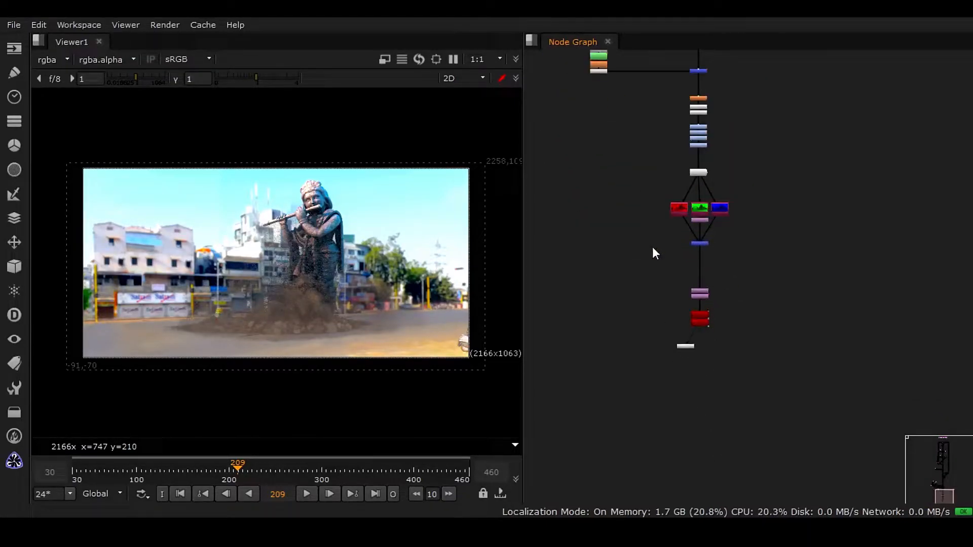
mouse_move(689, 354)
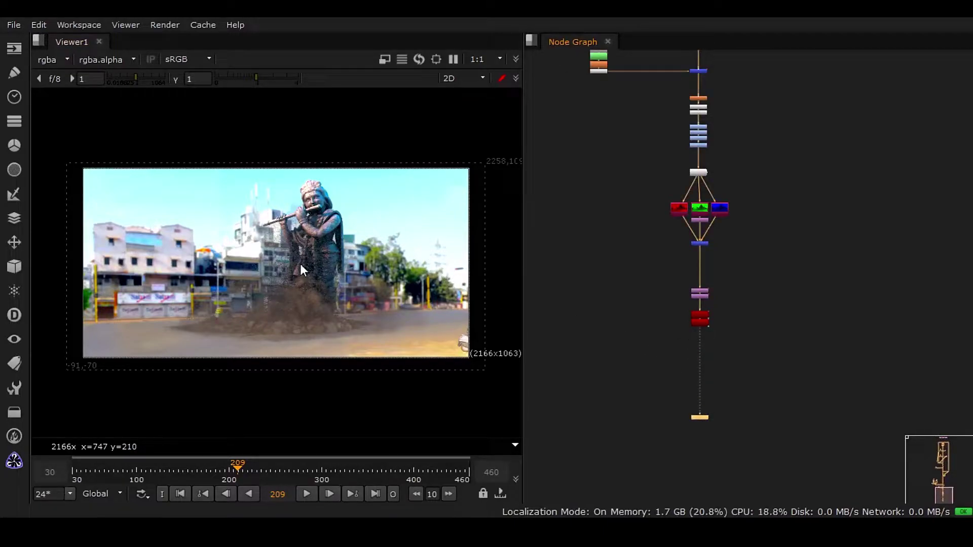
mouse_move(435, 225)
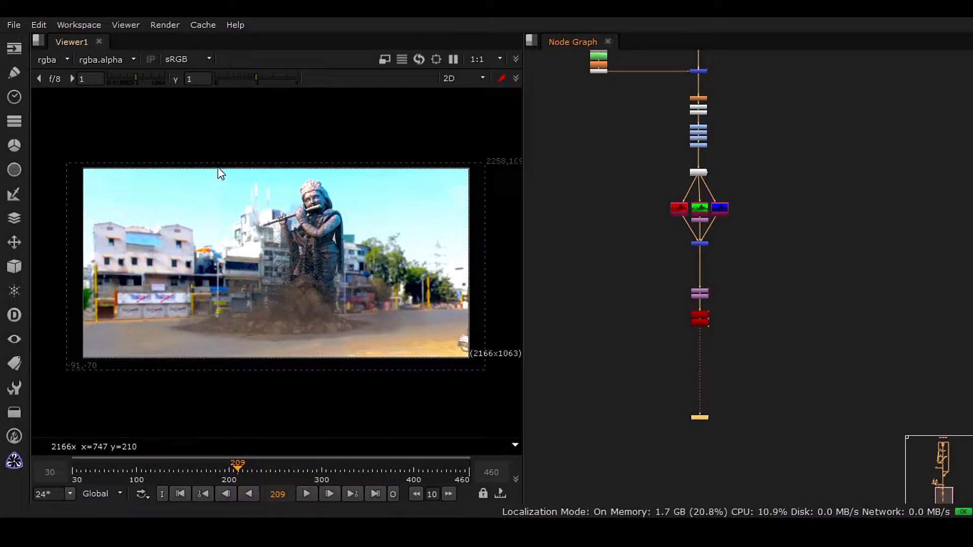
mouse_move(66, 204)
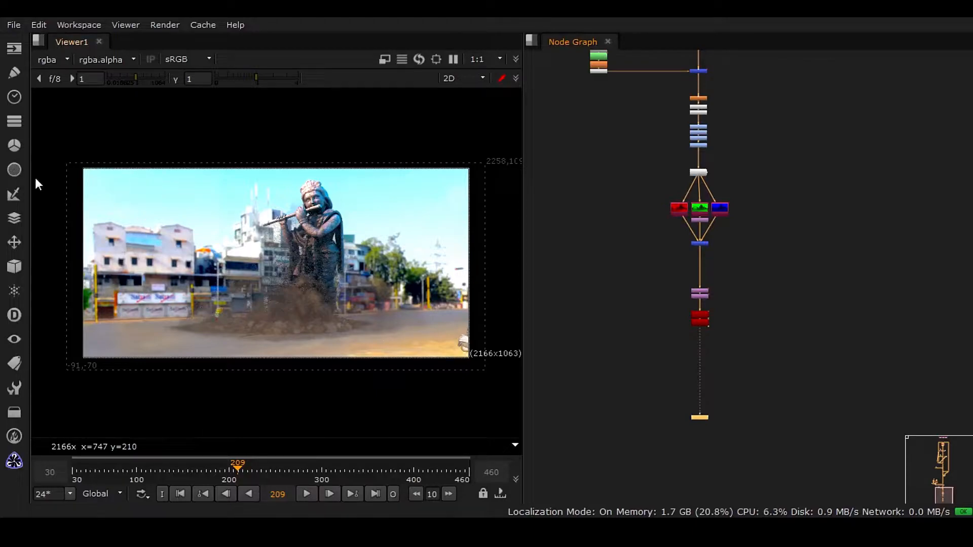
mouse_move(514, 157)
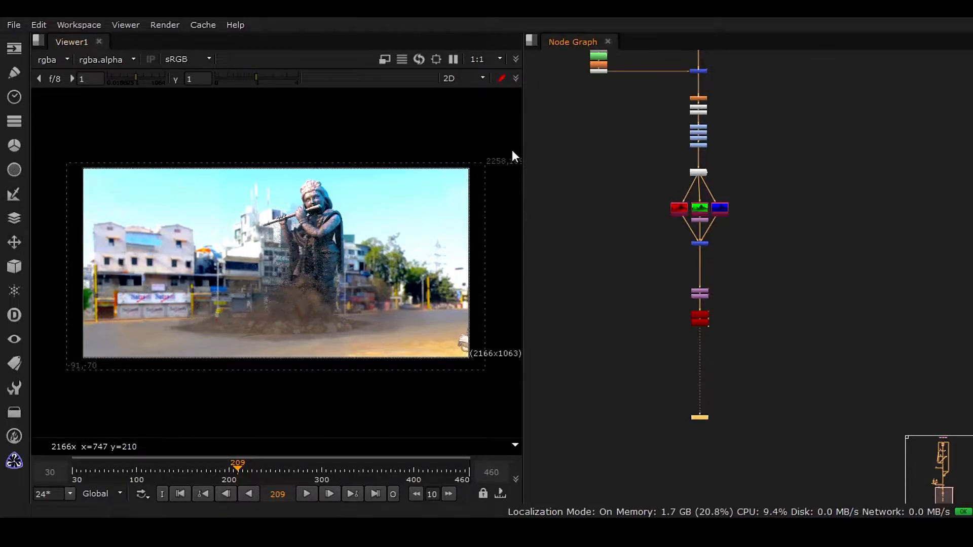
mouse_move(525, 267)
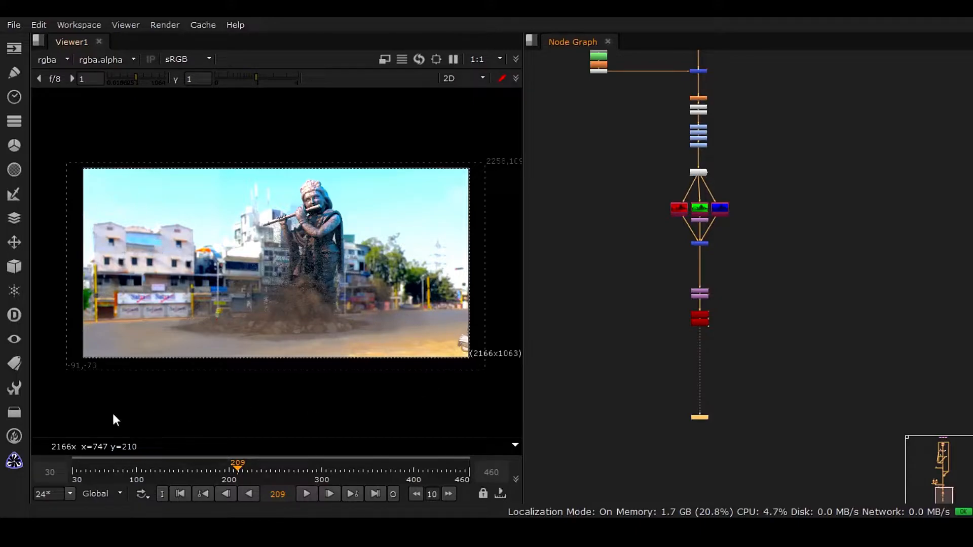
mouse_move(497, 366)
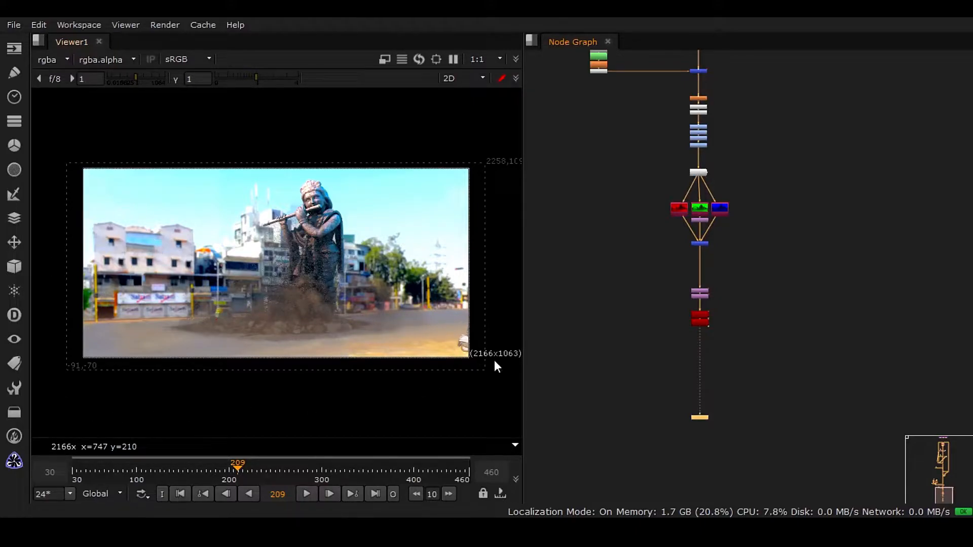
mouse_move(102, 218)
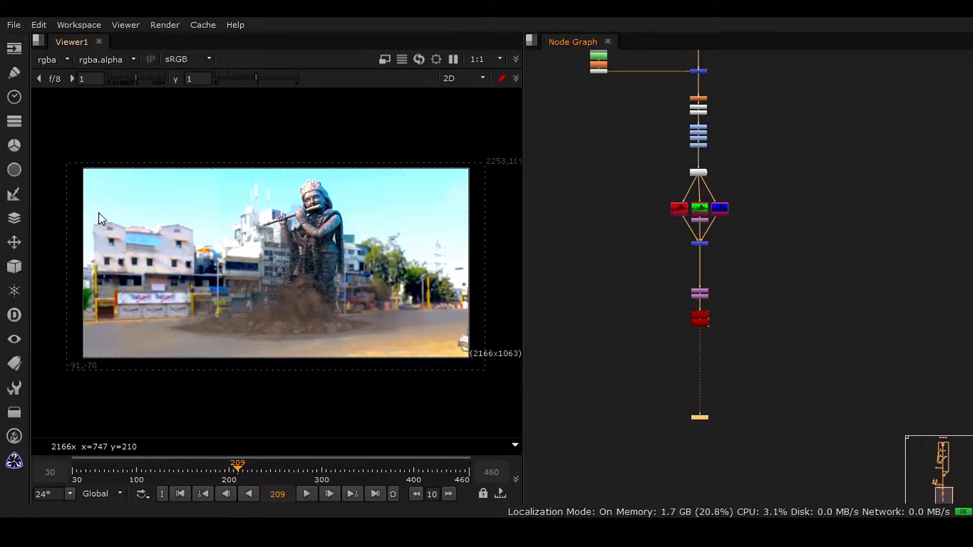
mouse_move(53, 327)
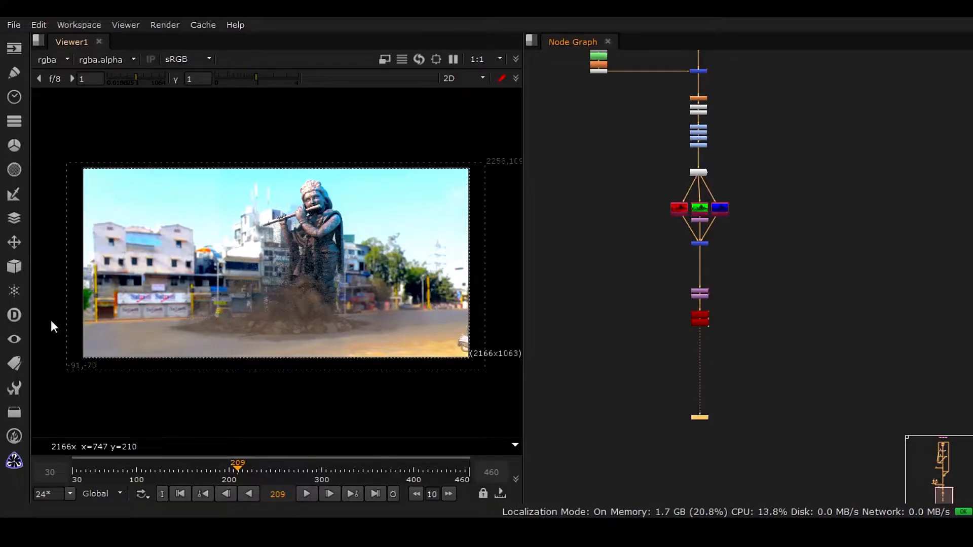
mouse_move(403, 255)
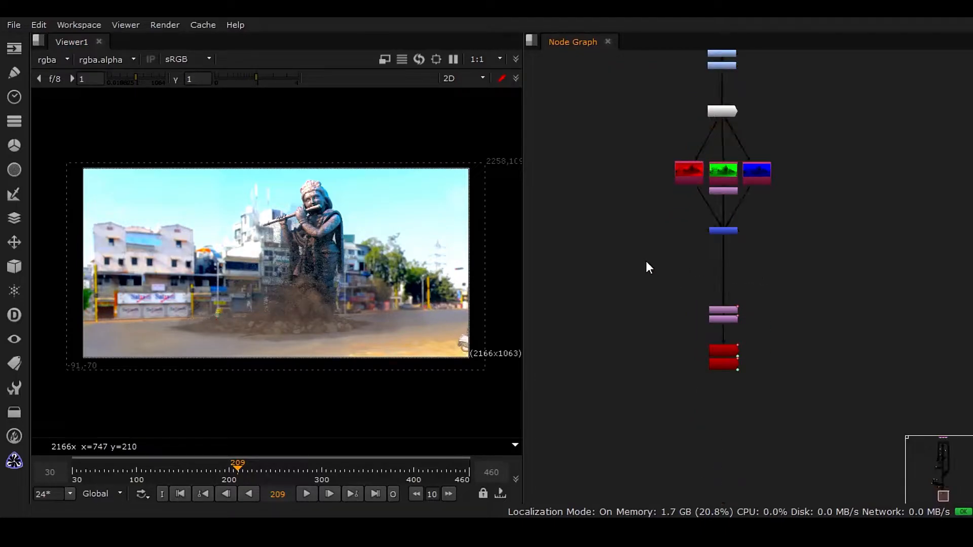
- Add a black Constant node and merge it over the statue plate
text(Constant)
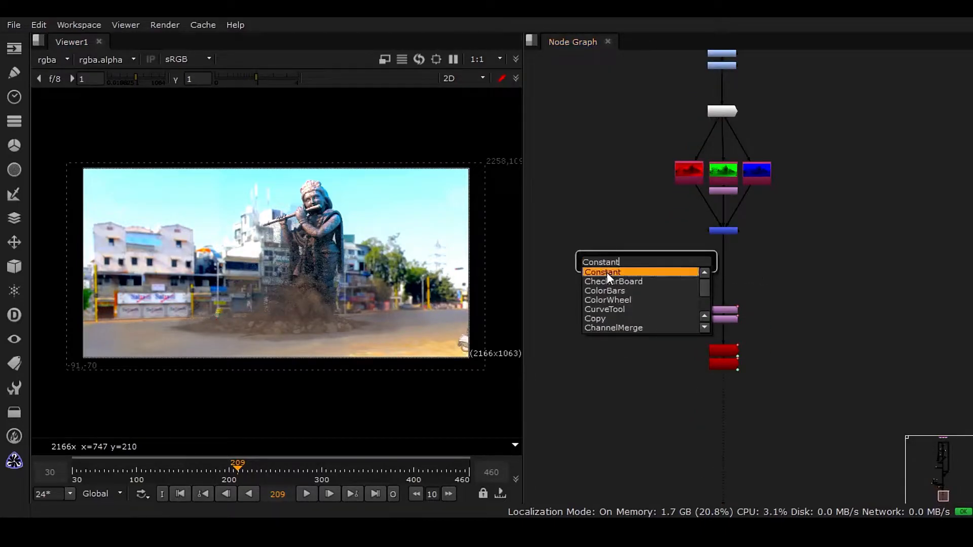
click(602, 272)
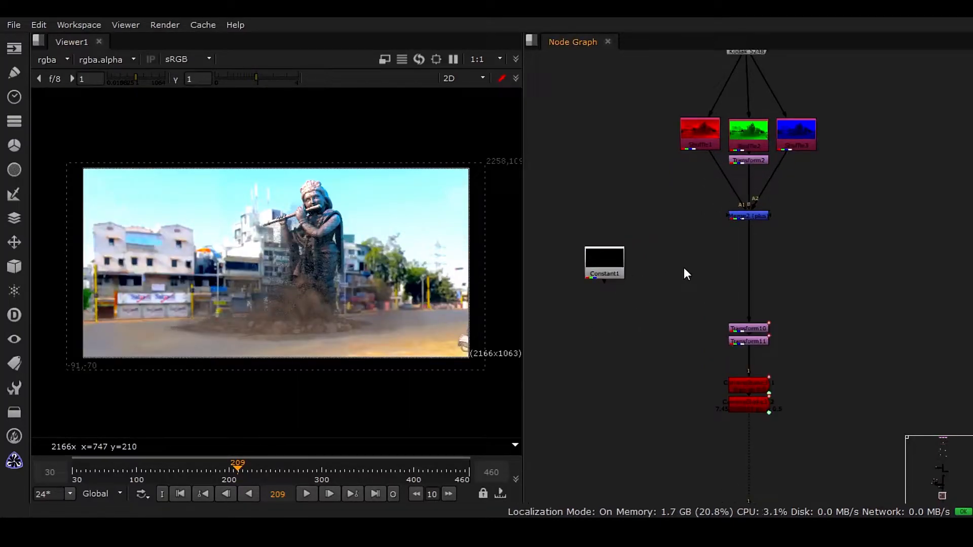
double_click(683, 267)
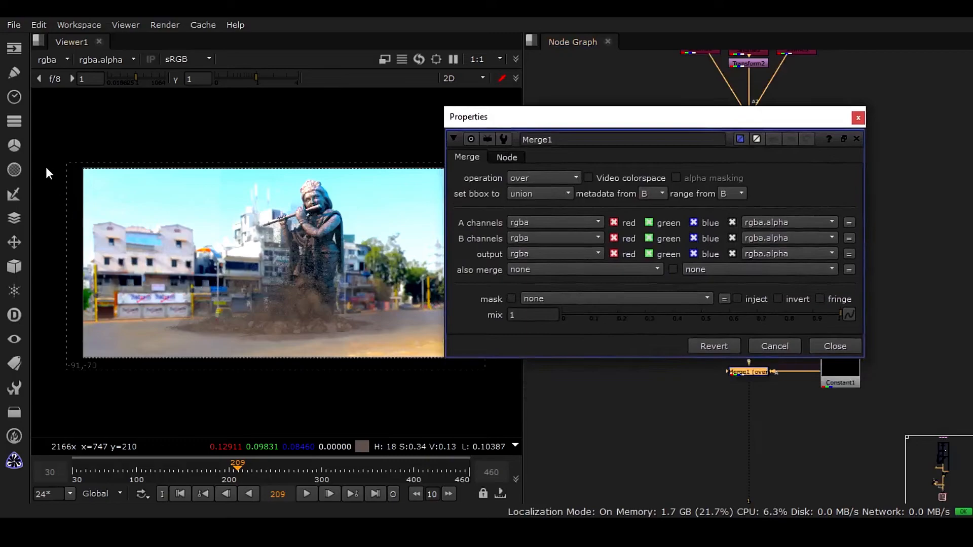
click(835, 346)
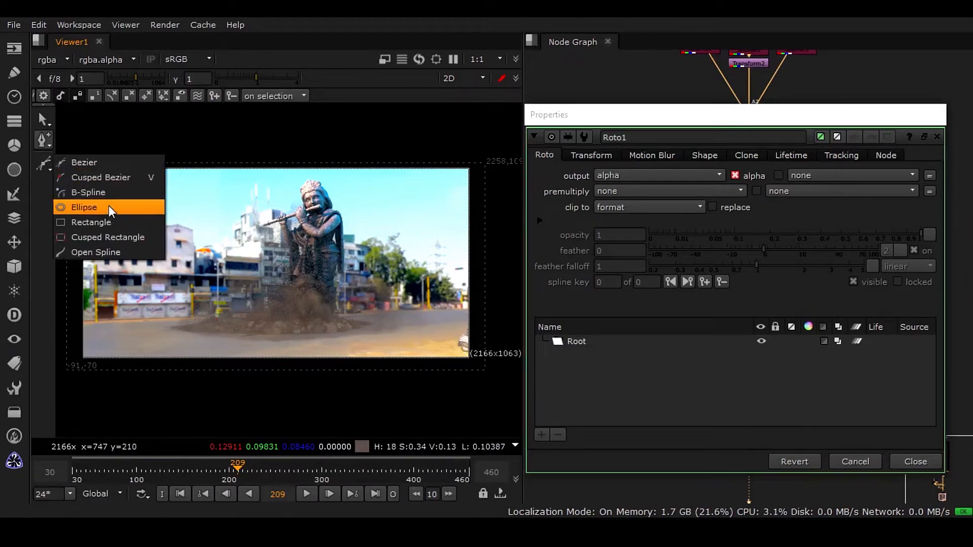
- Draw an inverted ellipse in Roto1 and reposition it to frame the vignette
click(84, 207)
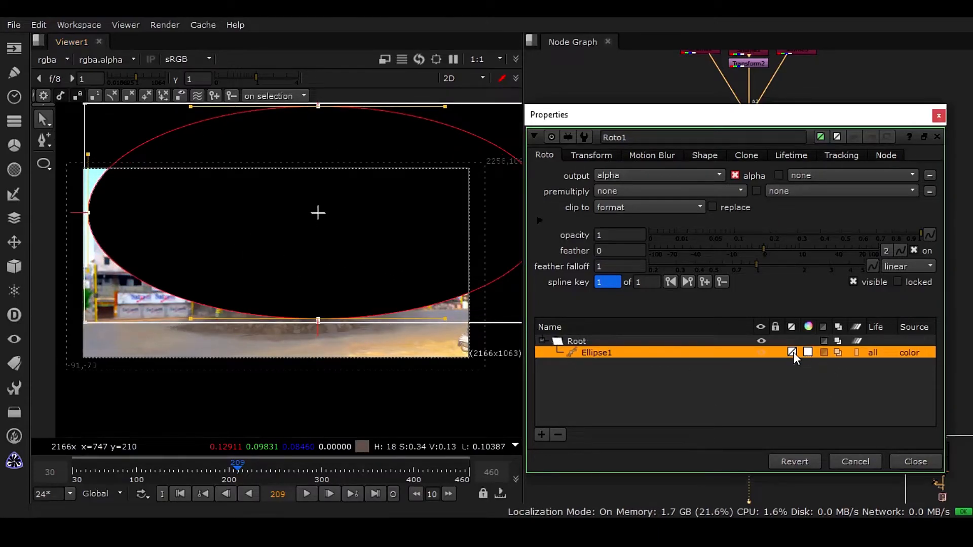
click(807, 353)
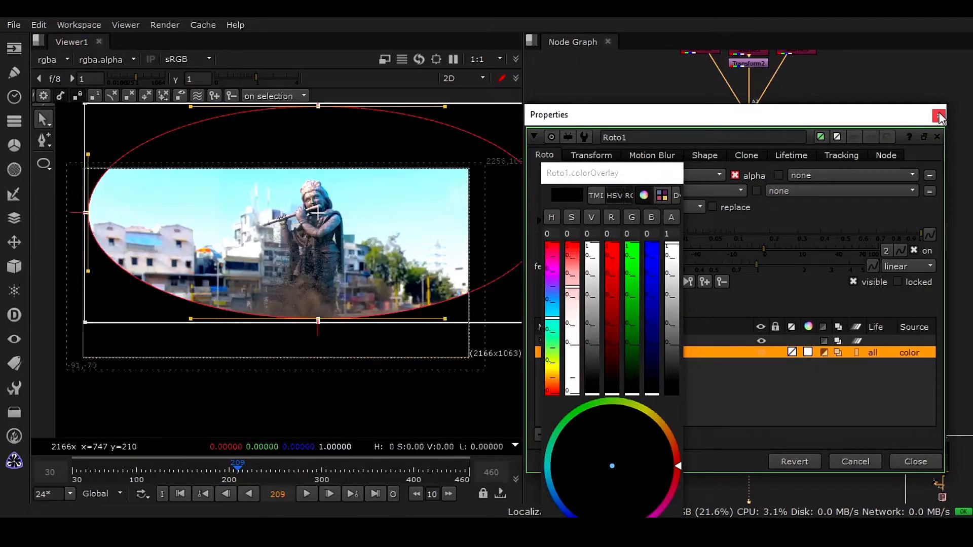
click(940, 117)
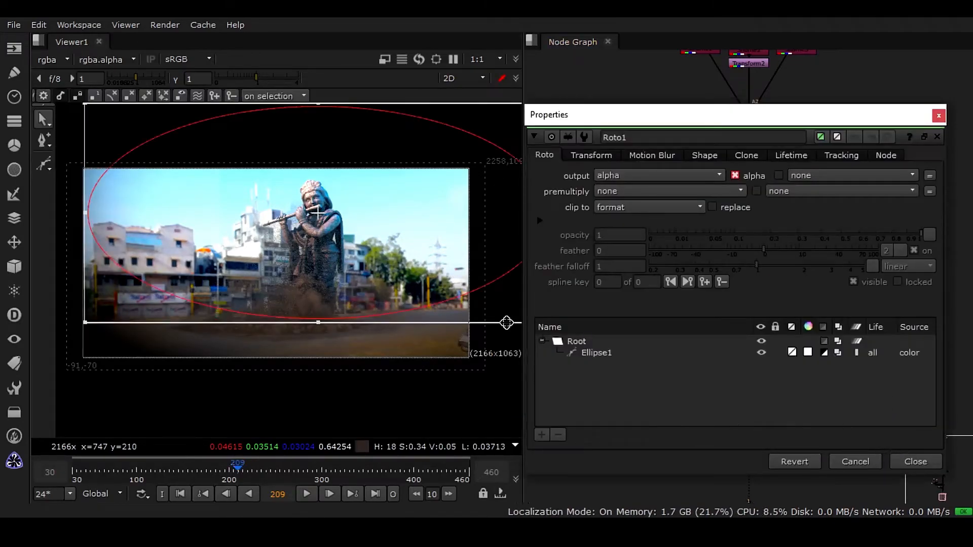
click(596, 352)
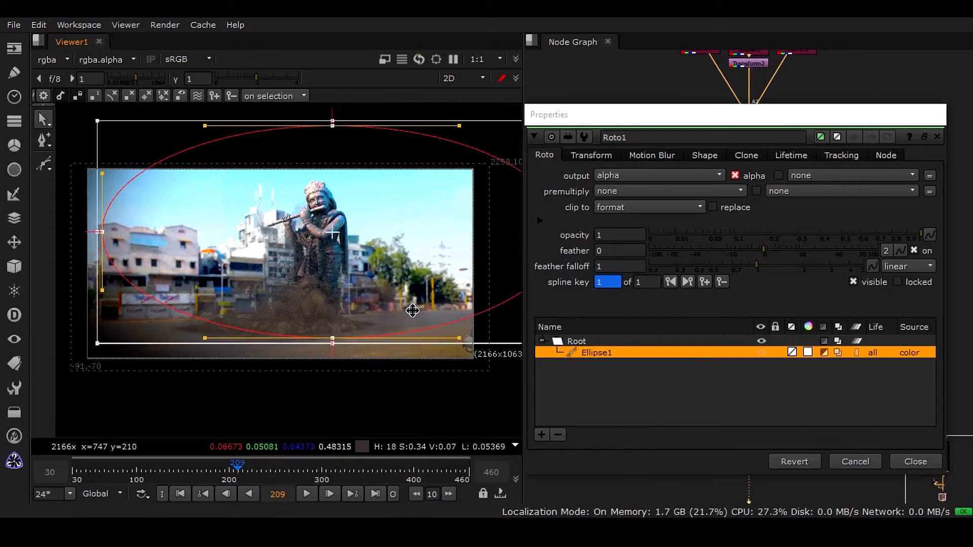
click(915, 461)
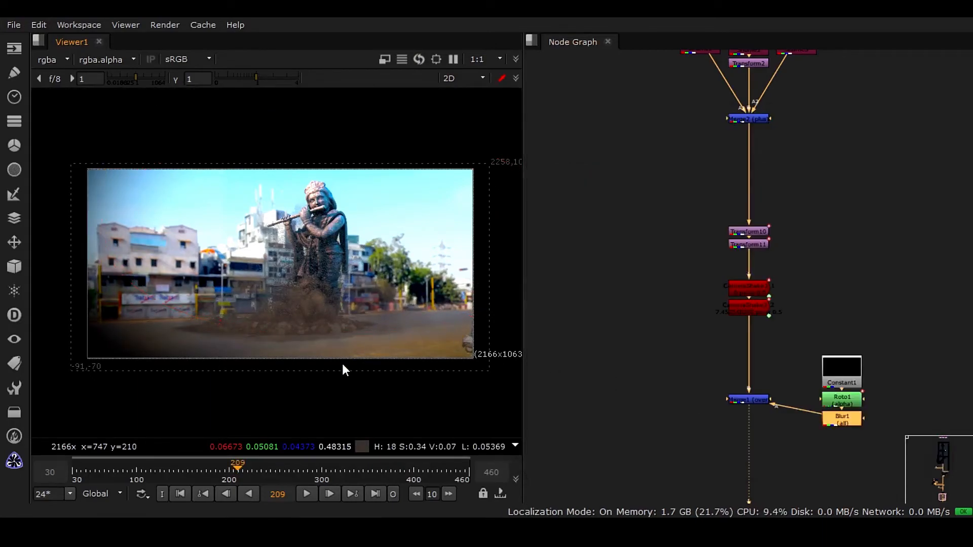
mouse_move(101, 225)
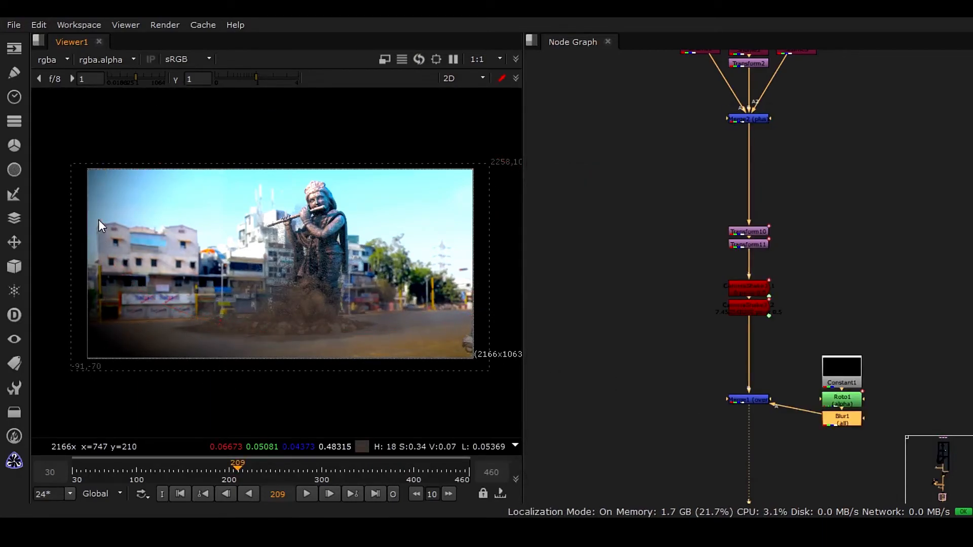
mouse_move(161, 180)
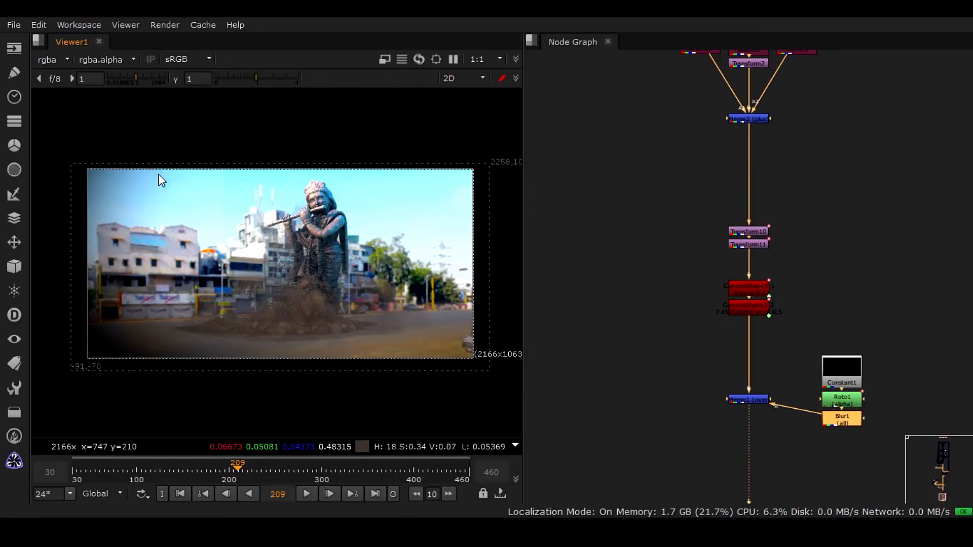
mouse_move(473, 367)
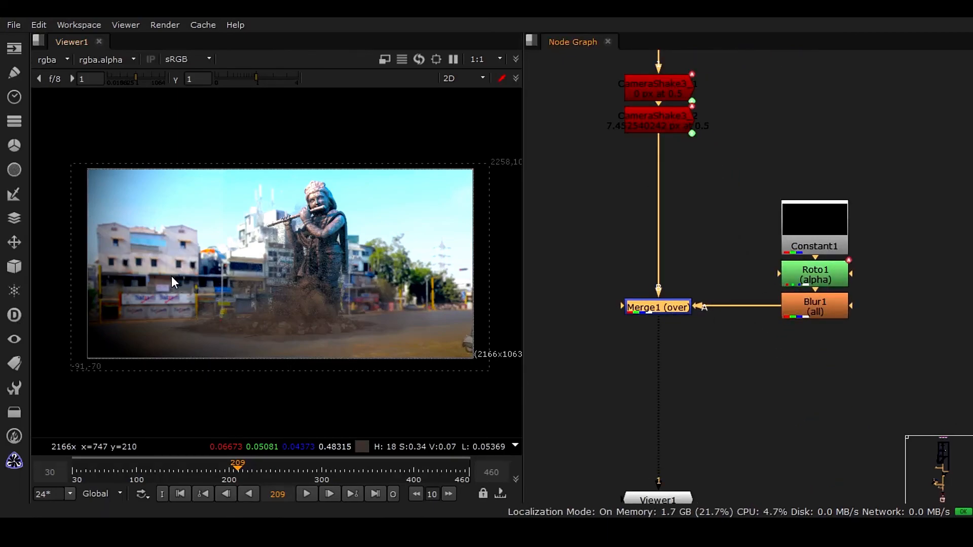
mouse_move(409, 379)
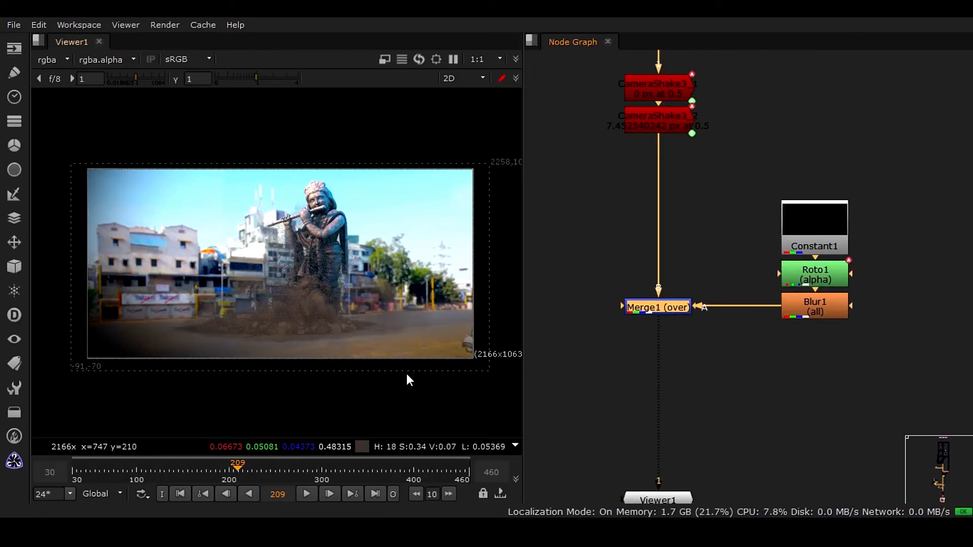